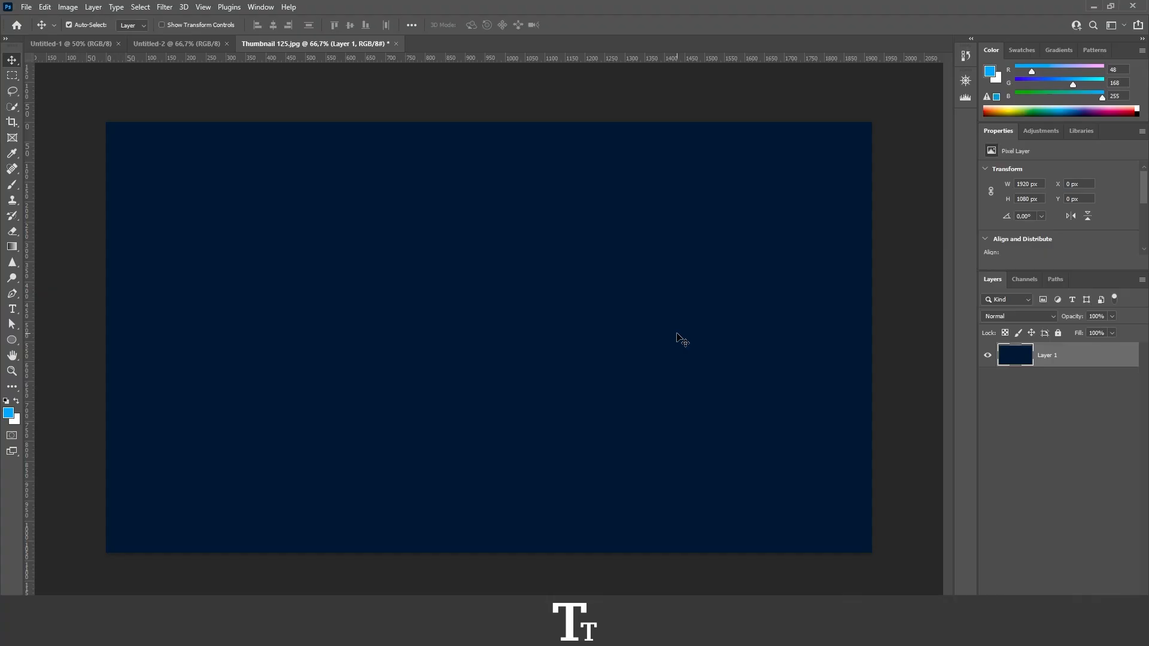
mouse_move(794, 563)
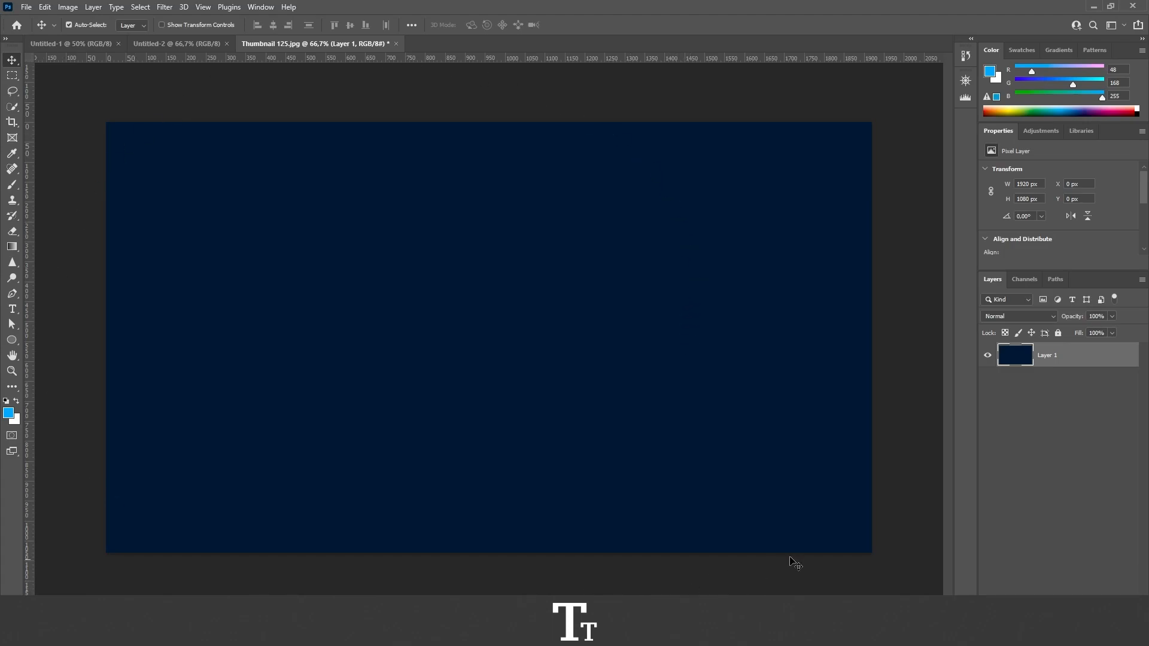
mouse_move(469, 187)
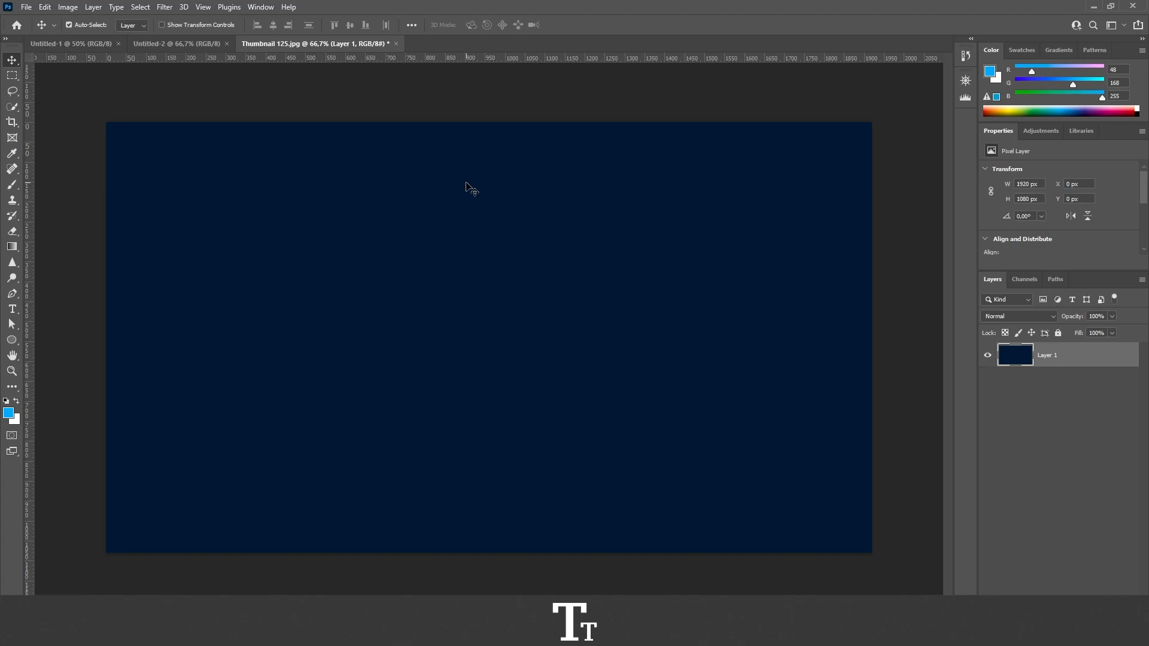
mouse_move(49, 162)
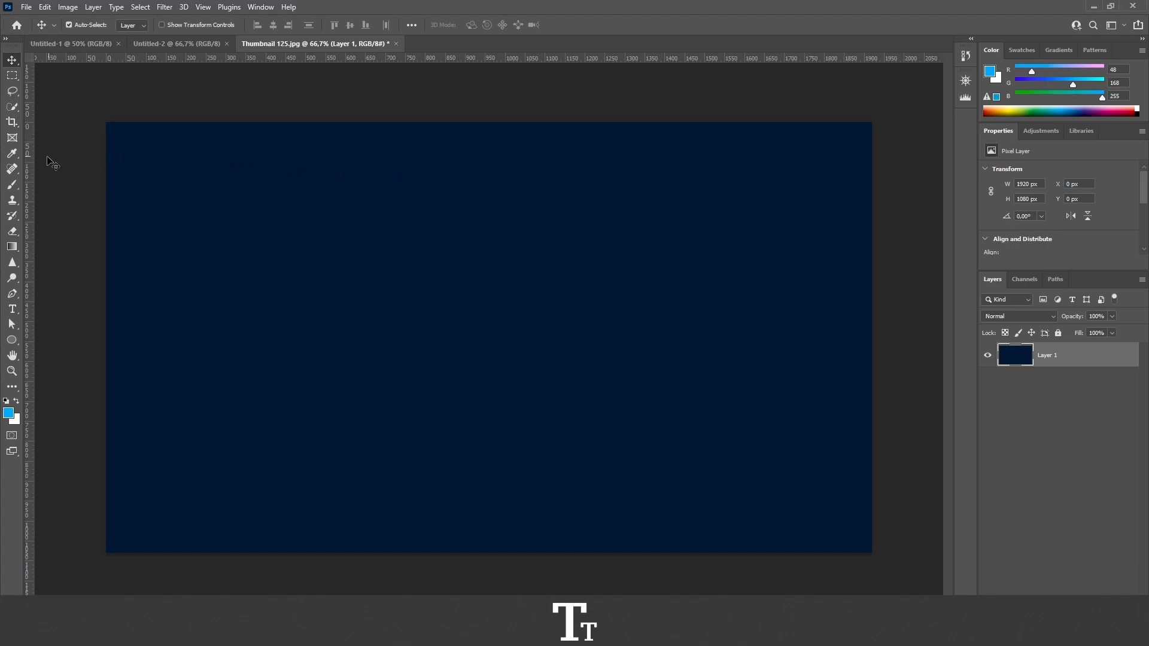
mouse_move(3, 205)
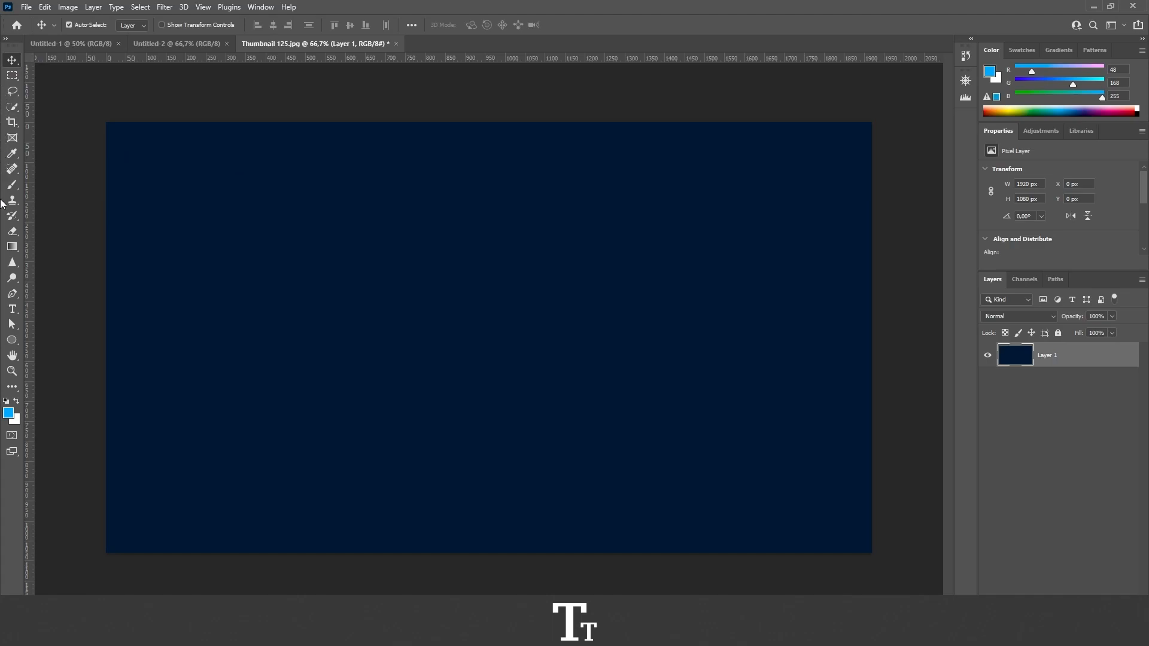
mouse_move(4, 299)
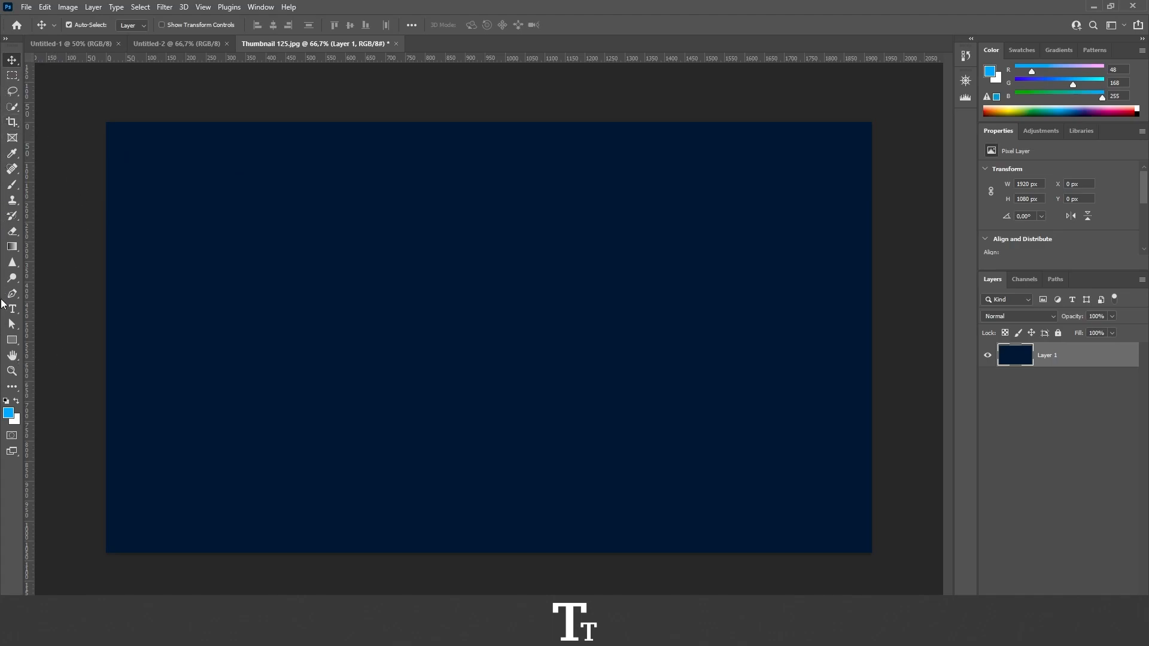
mouse_move(12, 339)
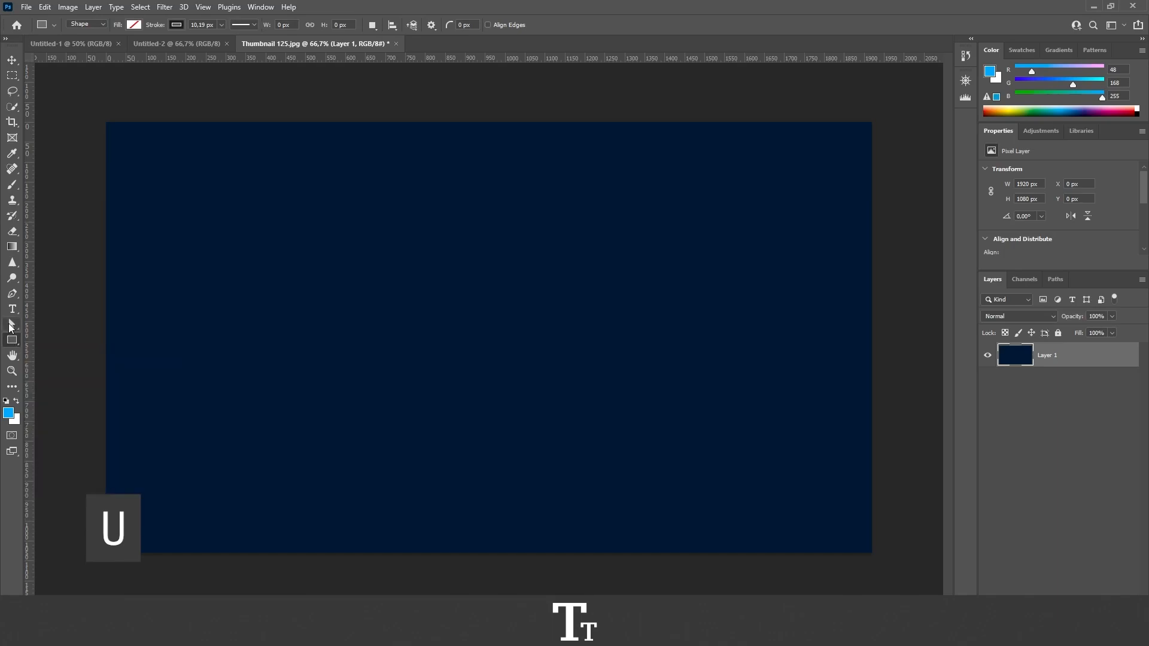
mouse_move(12, 339)
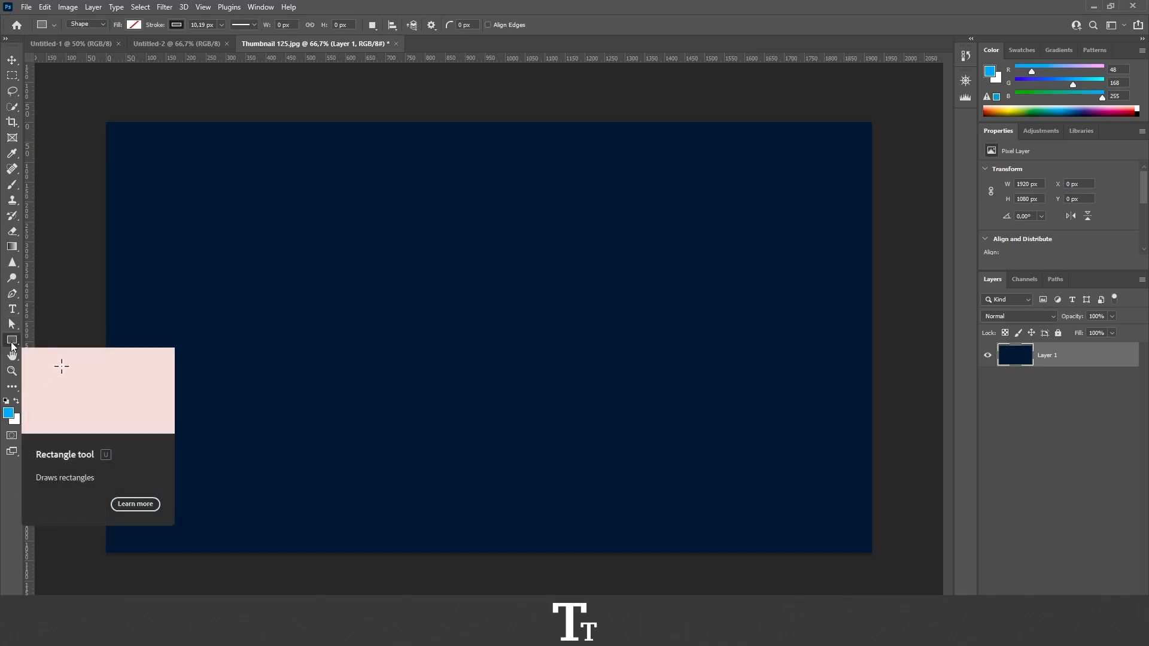
Activate the Rectangle Tool in Shape mode, leaving the navy canvas unchanged
drag(62, 366, 134, 417)
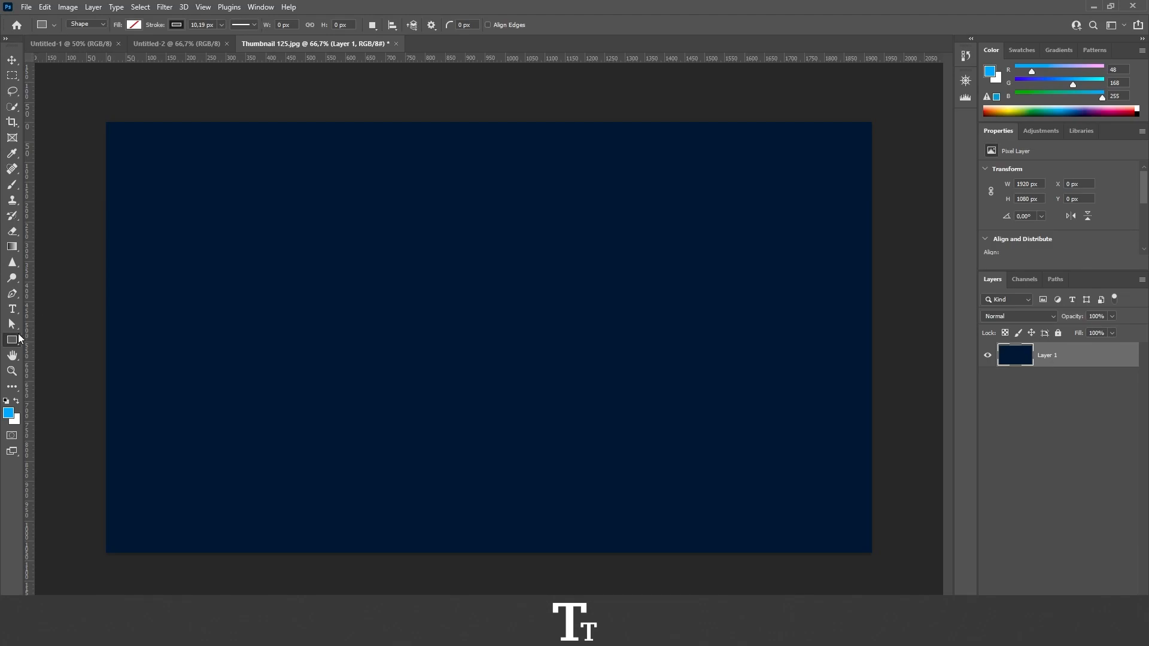
mouse_move(13, 345)
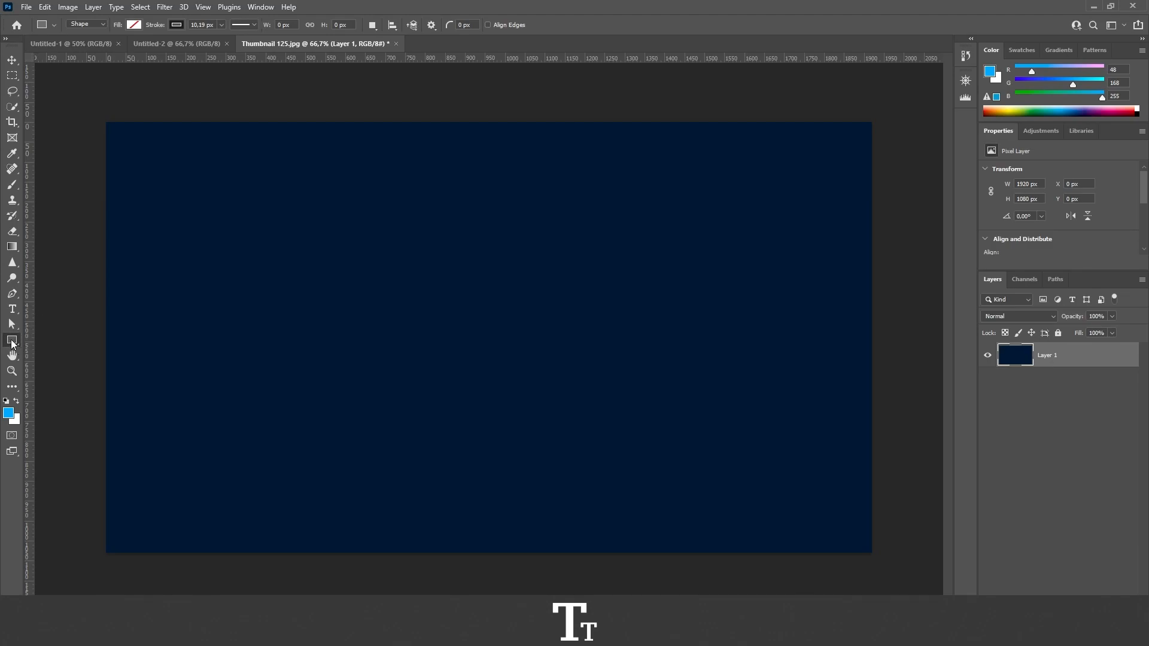
mouse_move(12, 339)
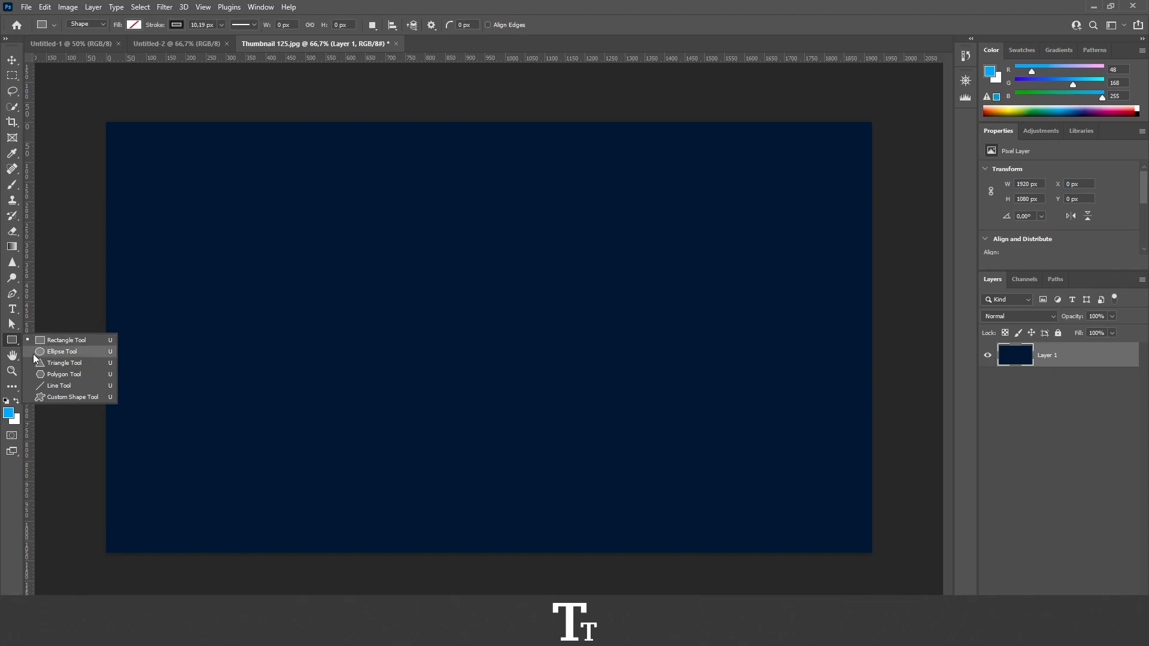
mouse_move(46, 365)
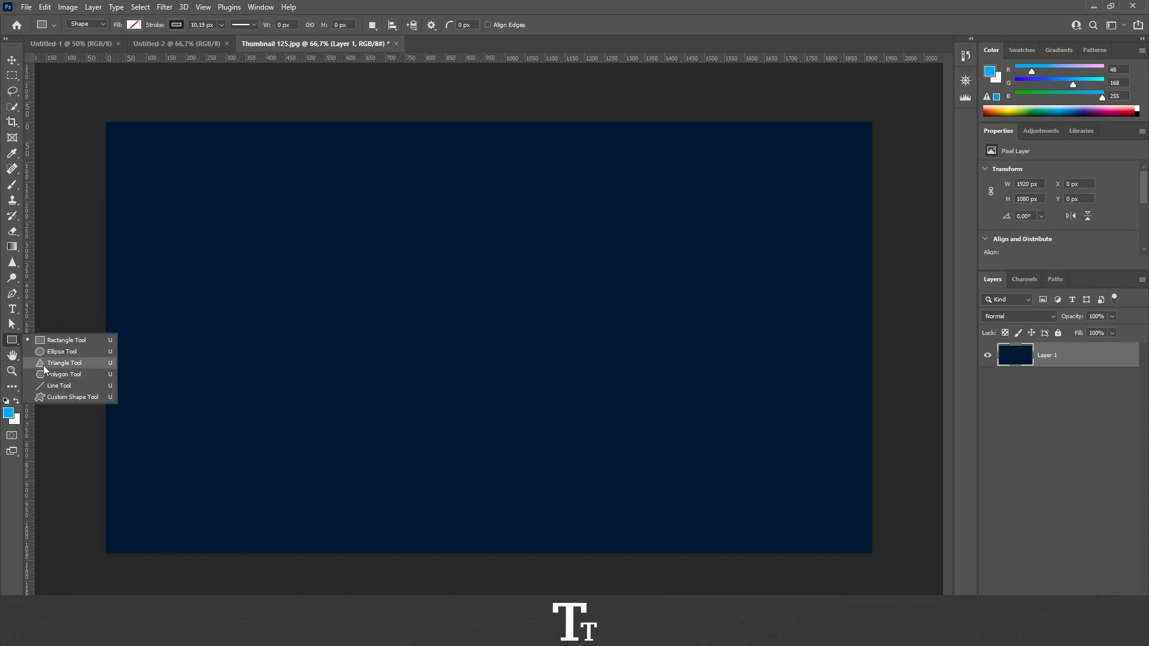
mouse_move(65, 339)
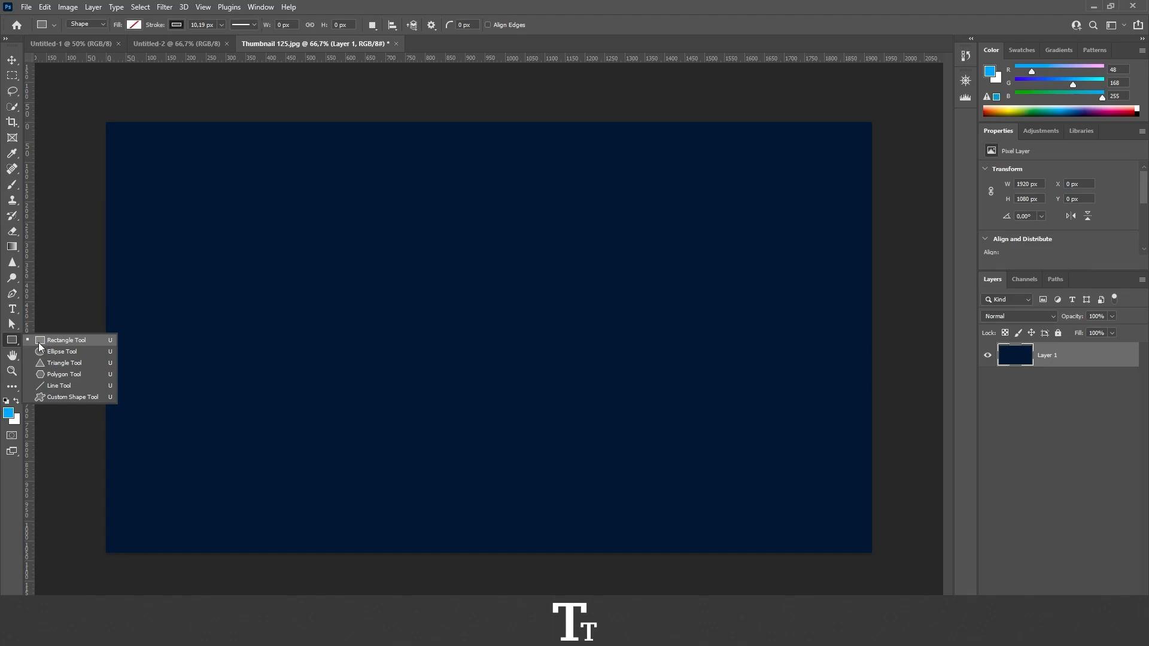
mouse_move(62, 352)
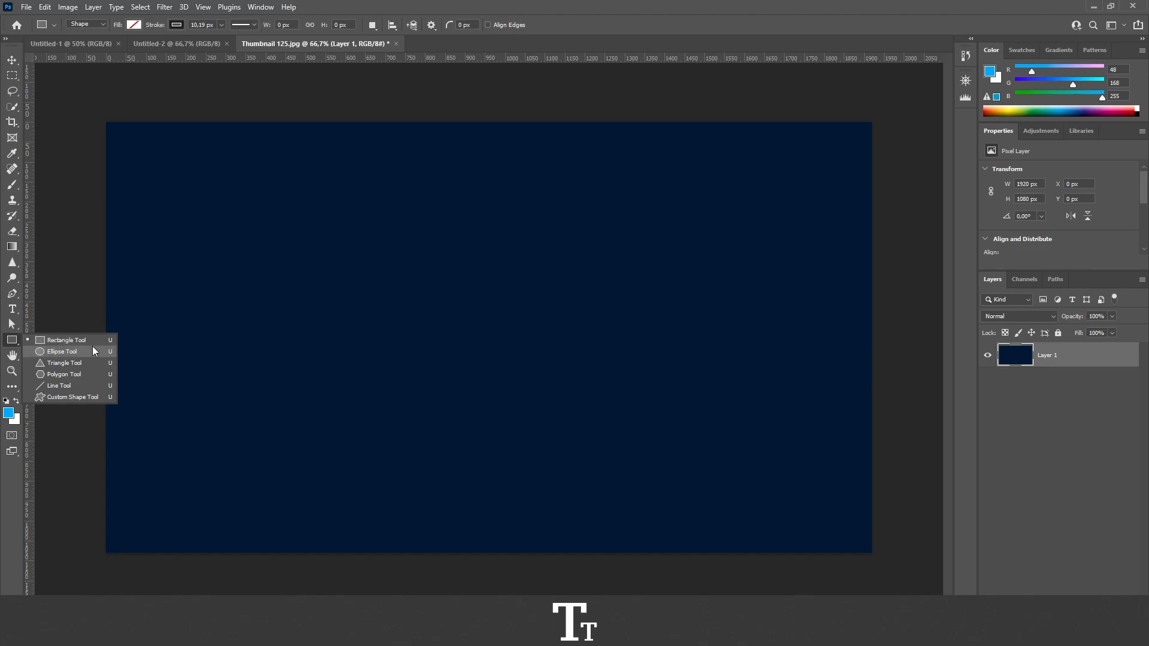
mouse_move(64, 375)
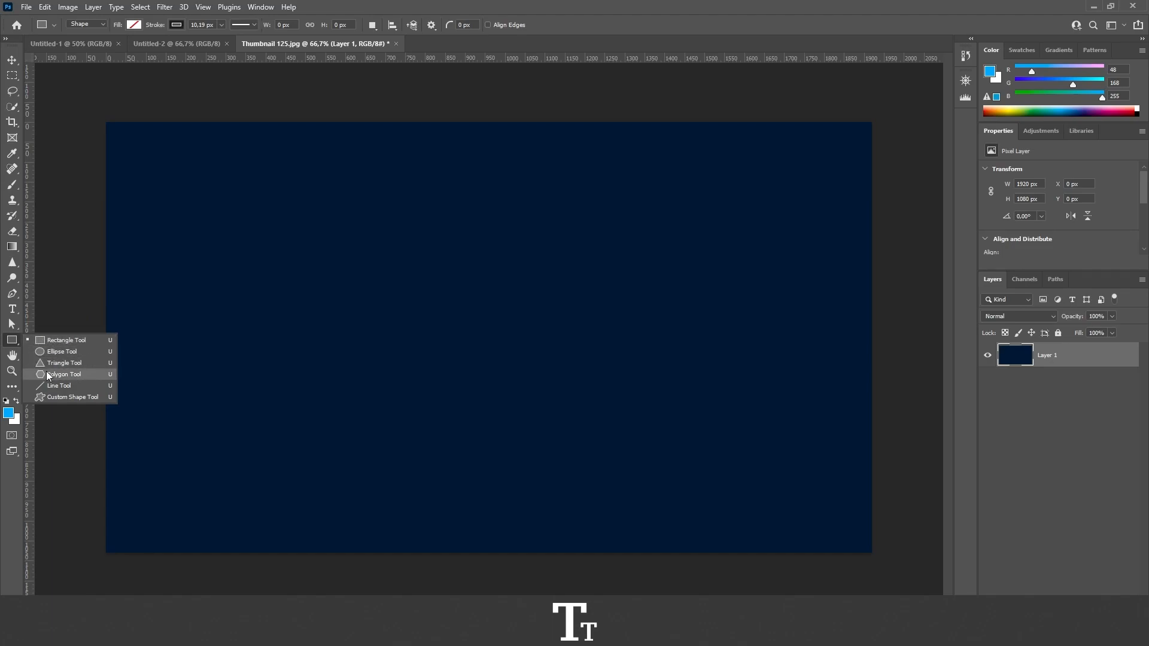
mouse_move(70, 375)
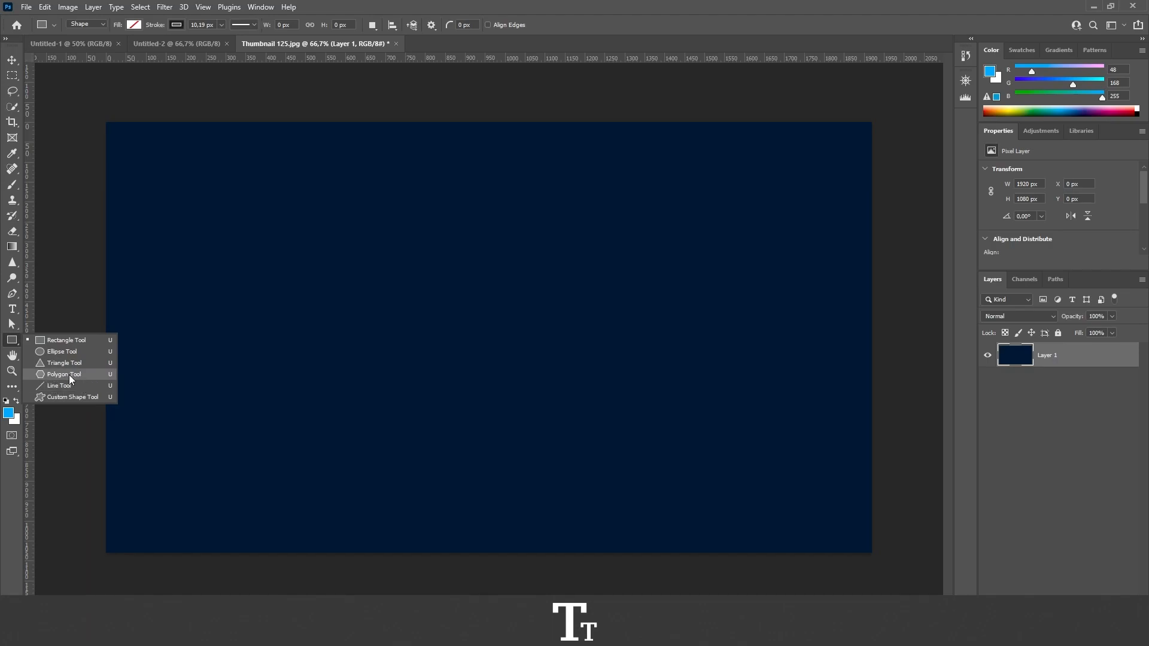
mouse_move(94, 402)
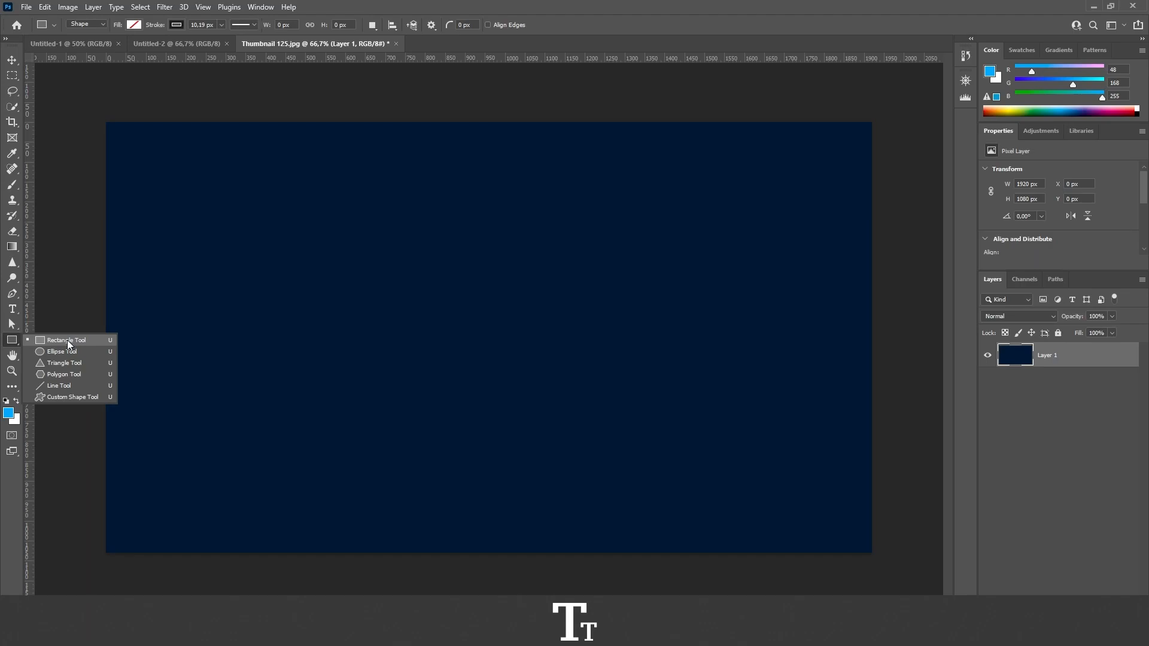
mouse_move(67, 374)
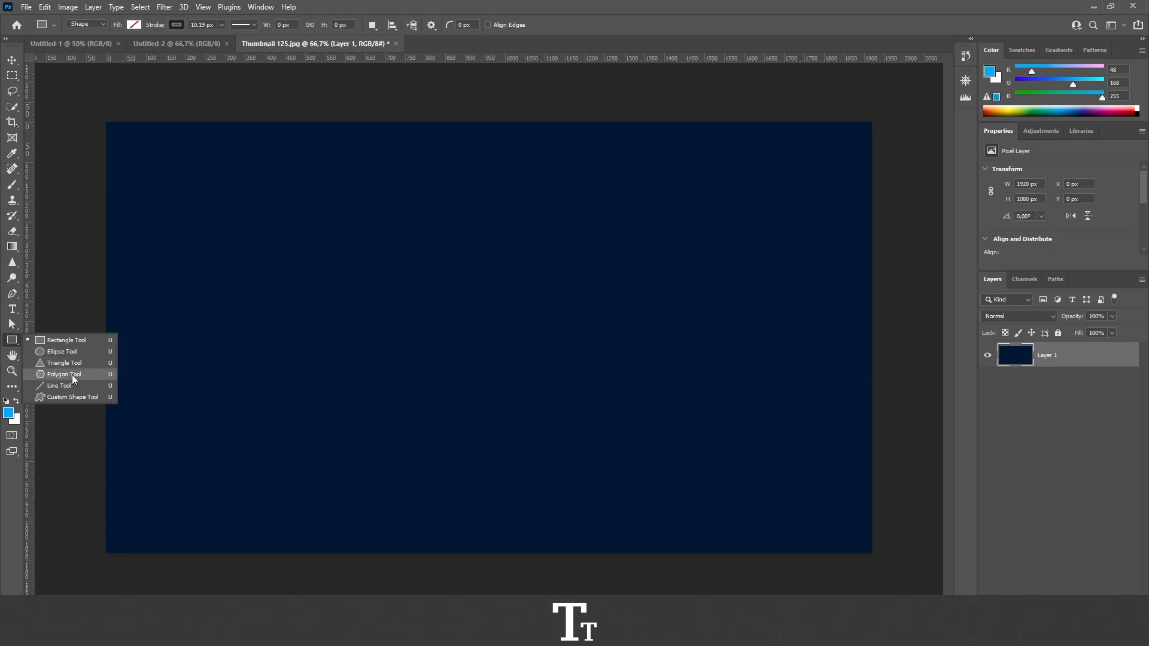
Choose the Polygon Tool from the shape tool flyout
click(72, 379)
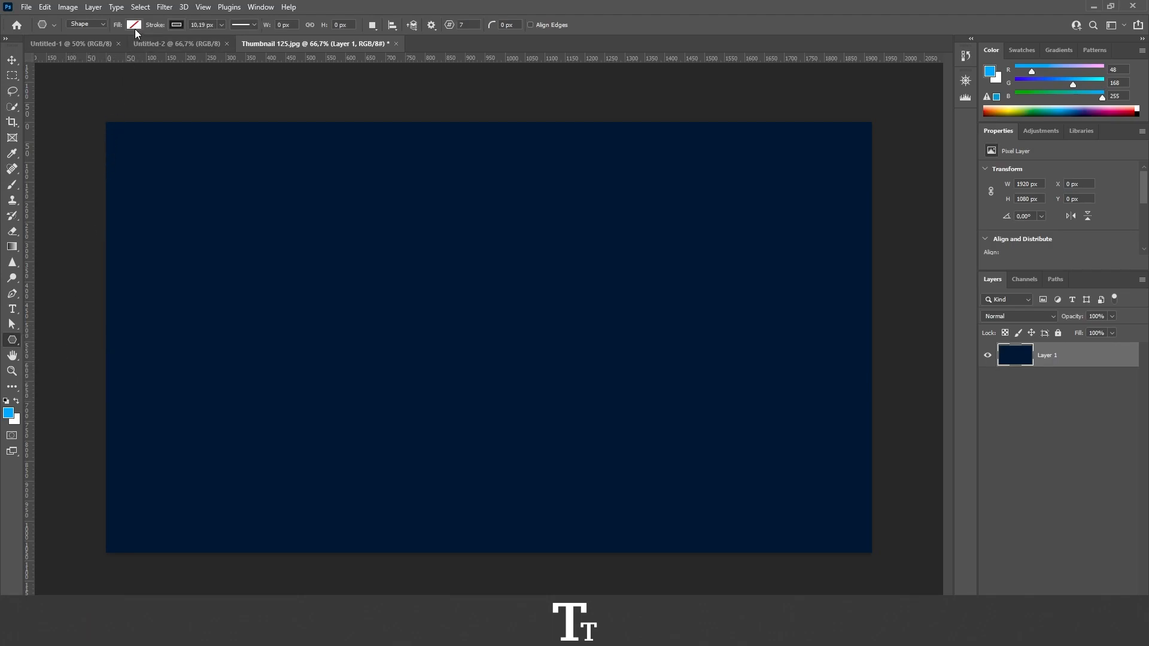
Set the shape Fill swatch to solid bright blue
click(133, 24)
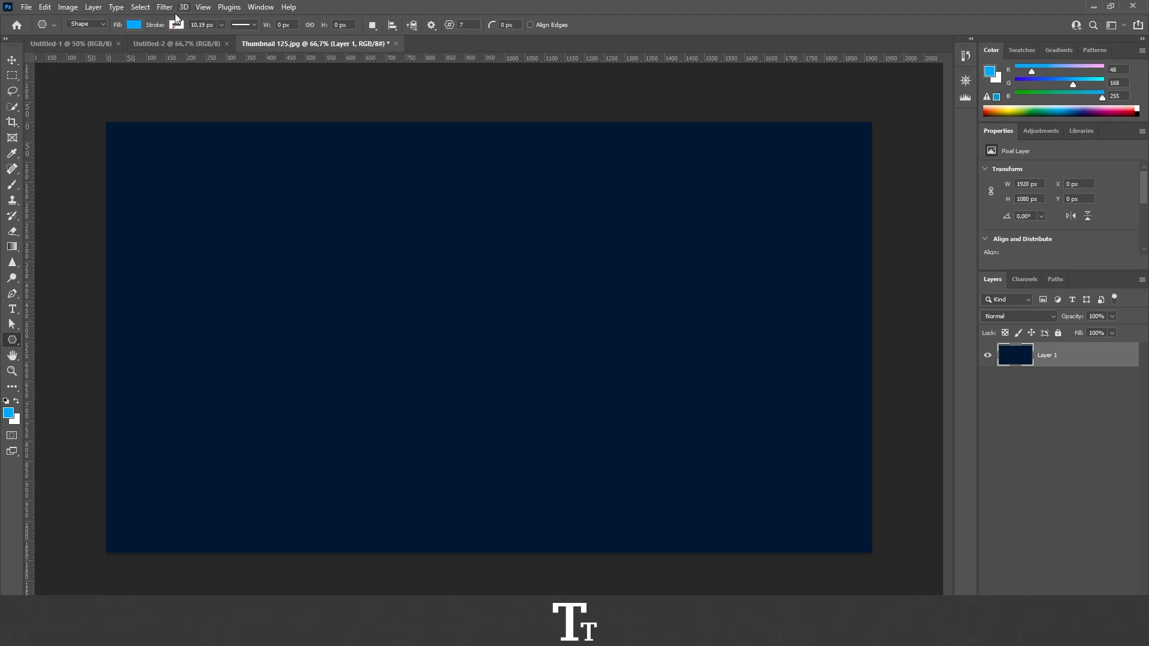
mouse_move(365, 202)
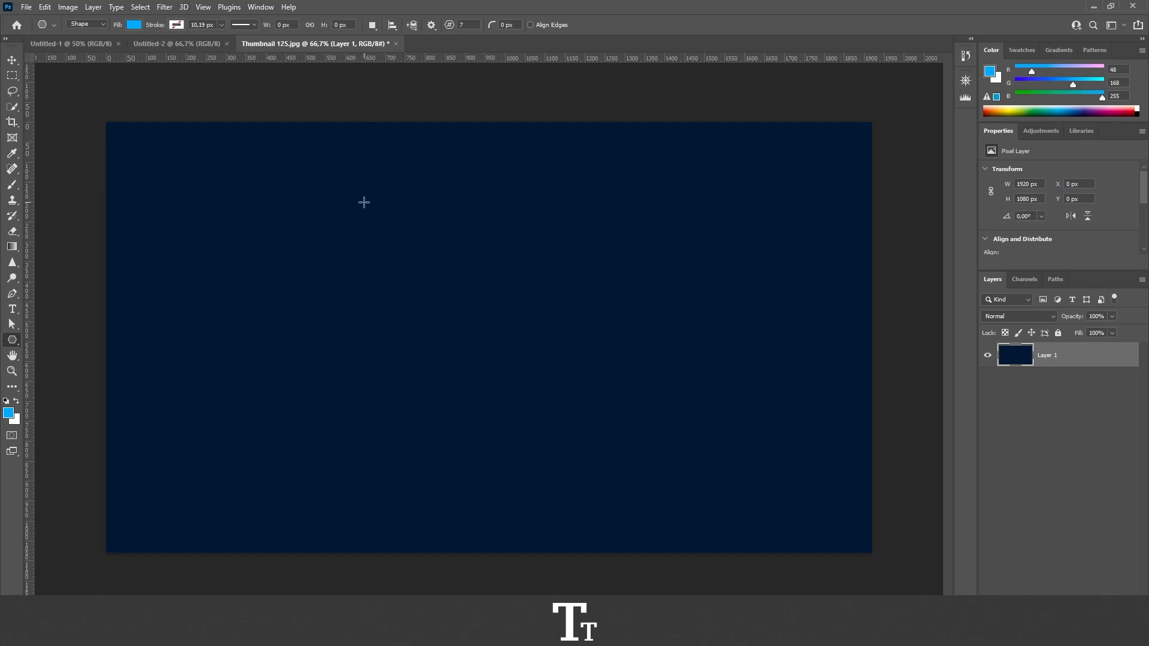
mouse_move(339, 192)
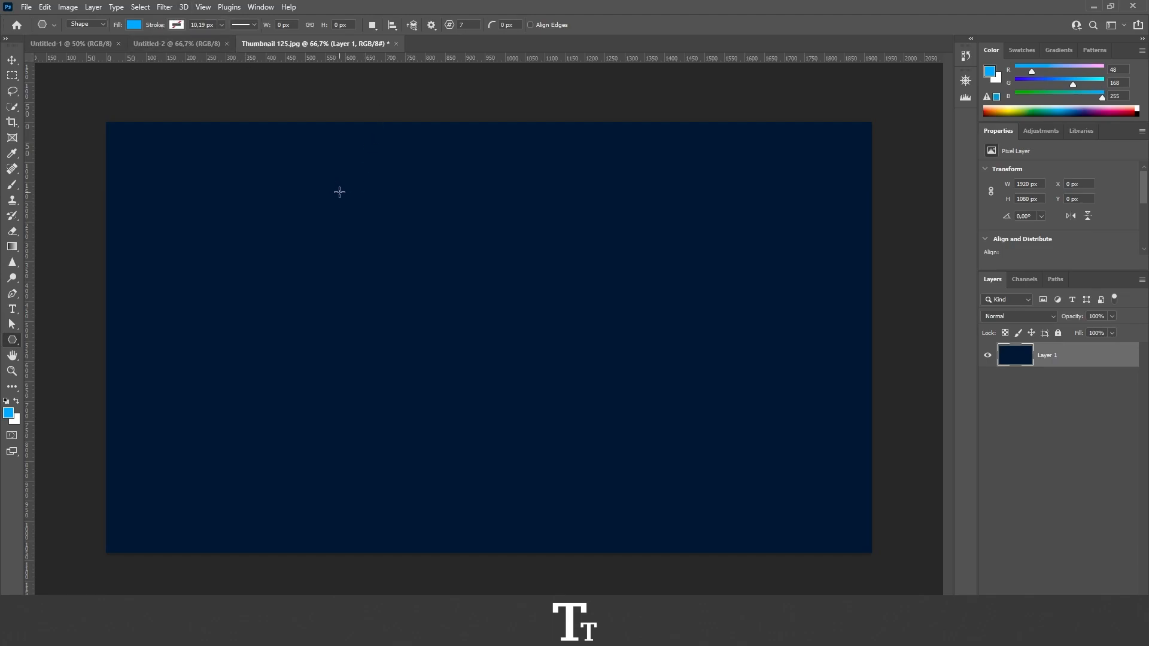
Drag out a blue seven-sided polygon and shift it up and left
drag(339, 192, 470, 313)
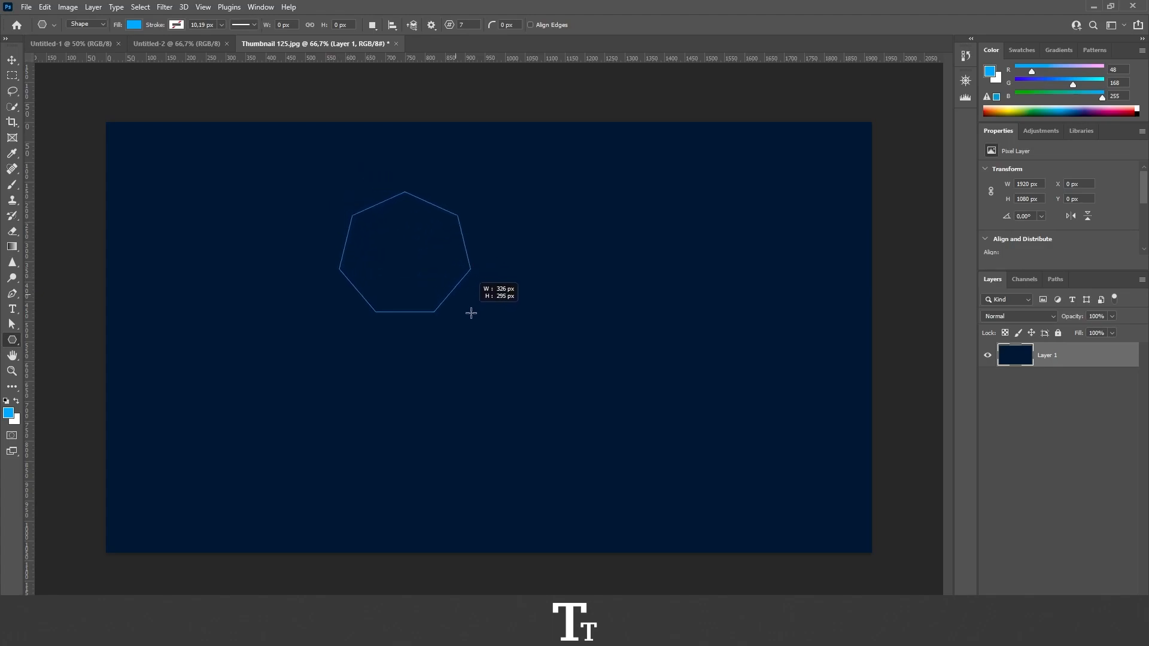
drag(471, 313, 480, 337)
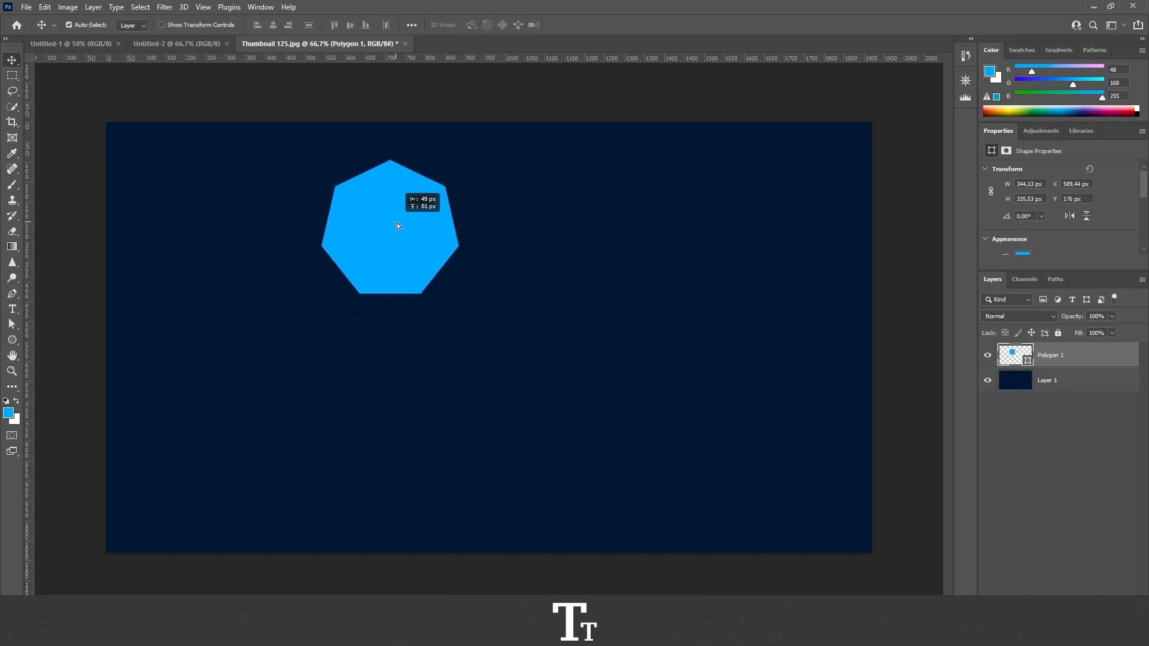
drag(396, 225, 365, 226)
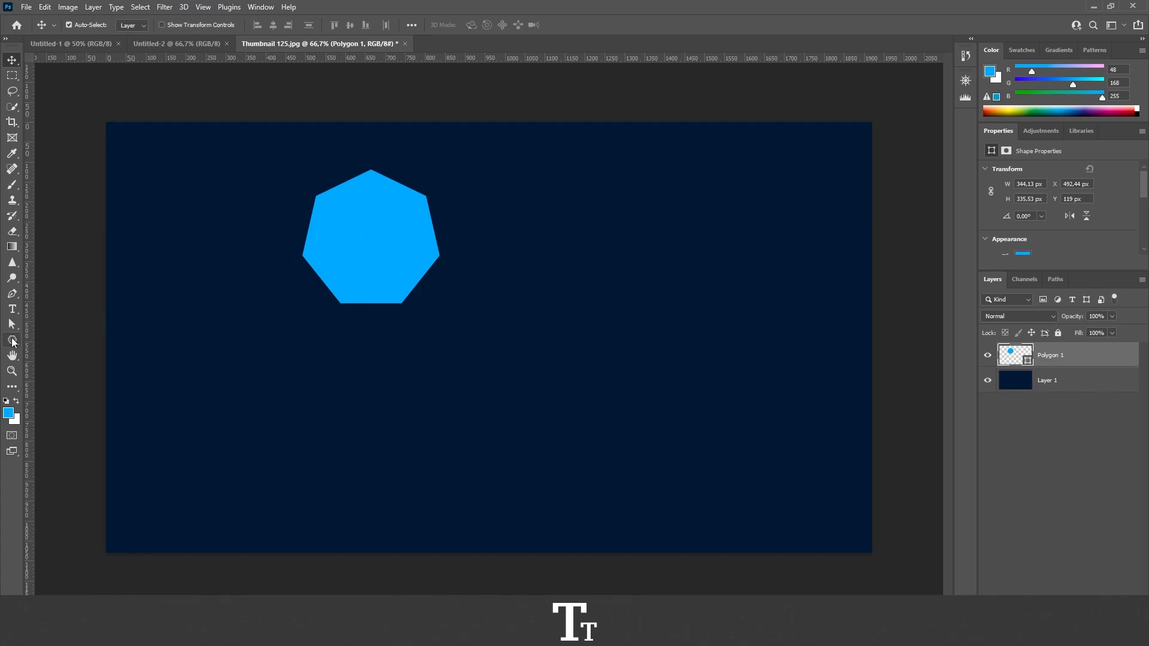
mouse_move(12, 340)
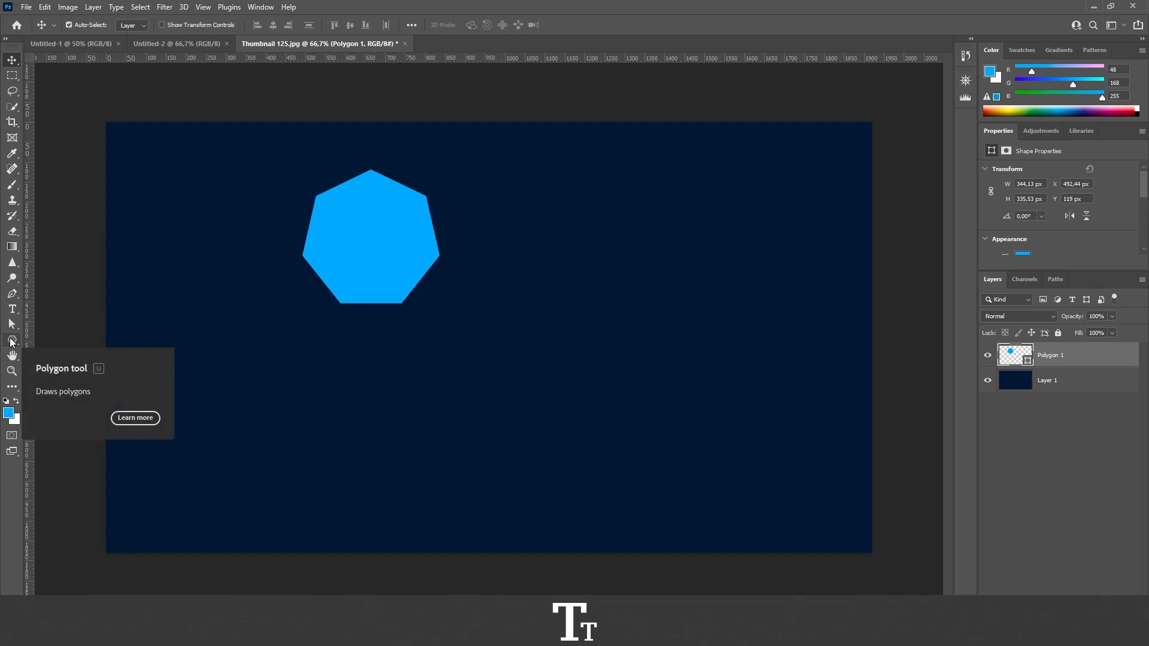
Pick the Ellipse Tool from the shape tool group
click(12, 340)
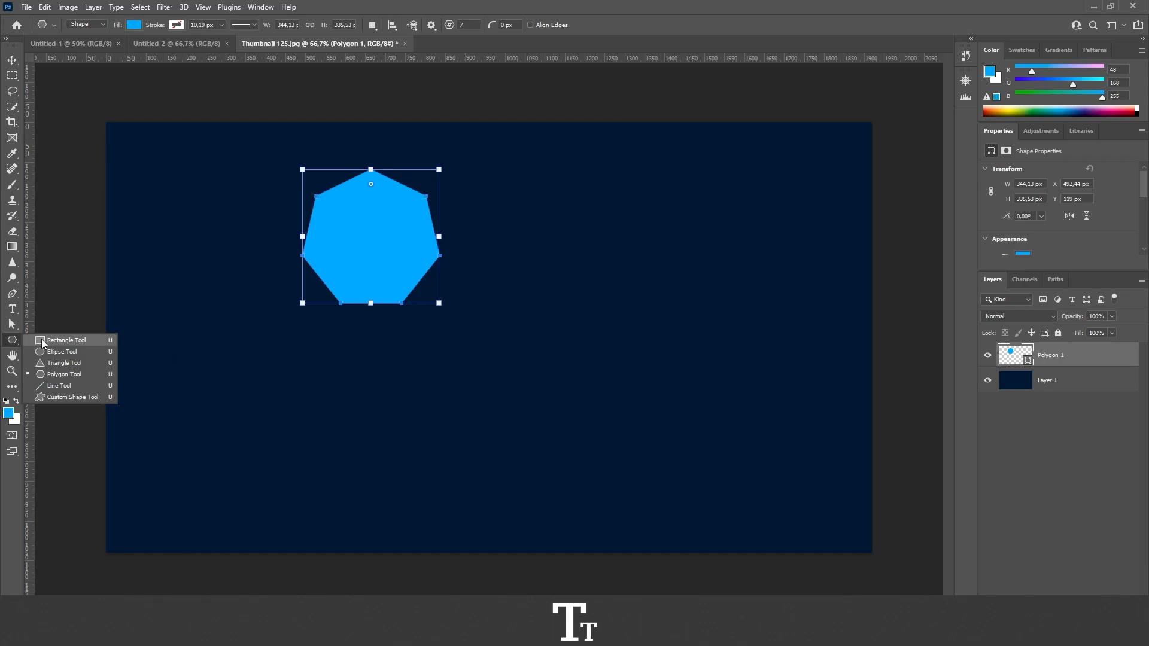
mouse_move(83, 363)
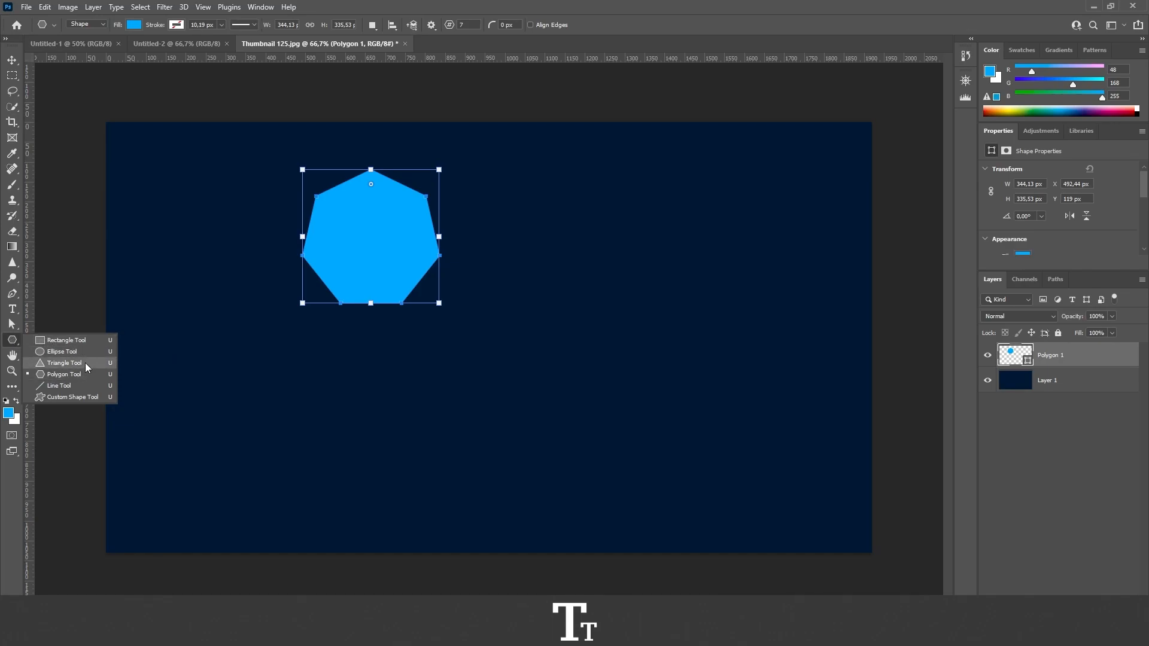
mouse_move(62, 351)
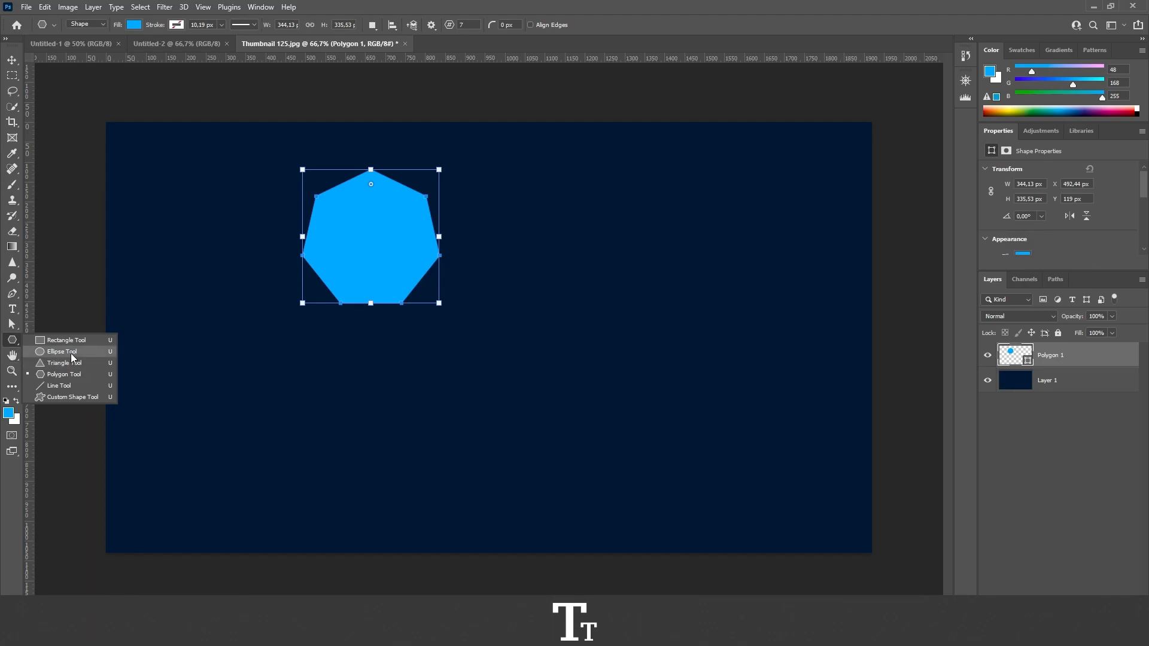
mouse_move(69, 353)
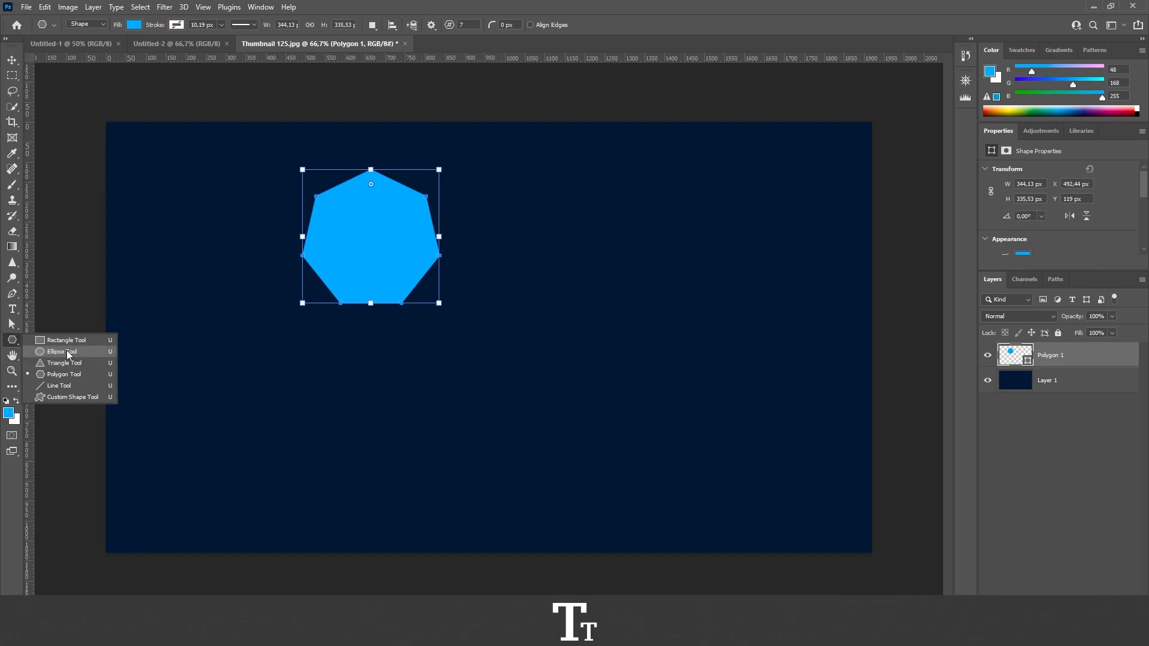
mouse_move(82, 356)
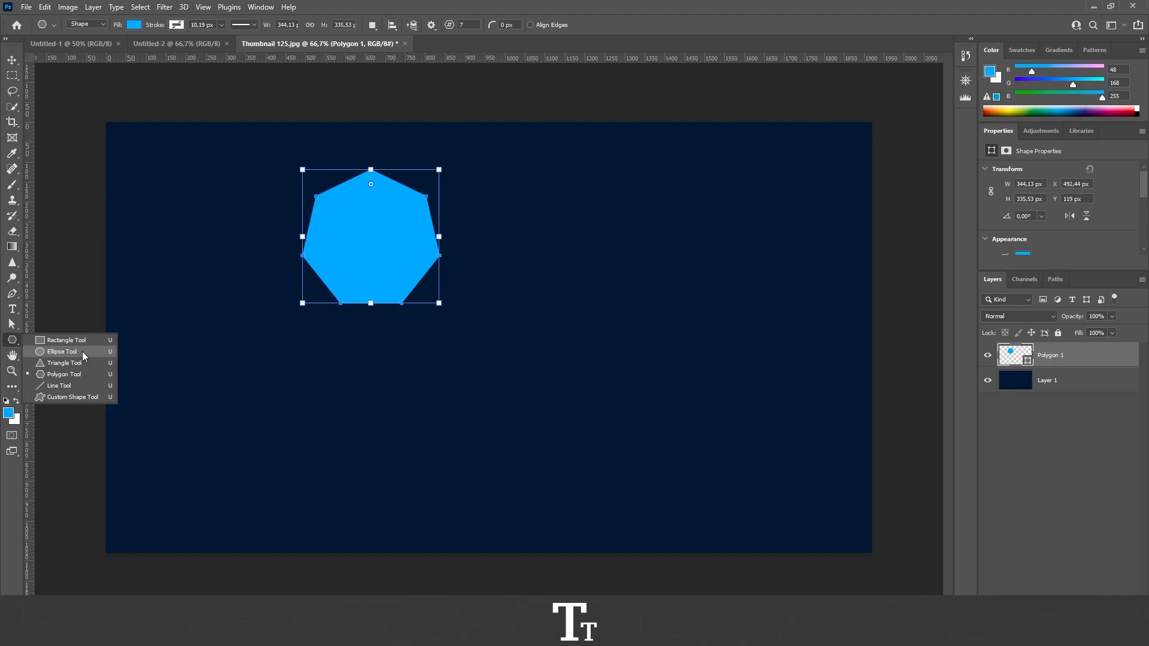
click(62, 352)
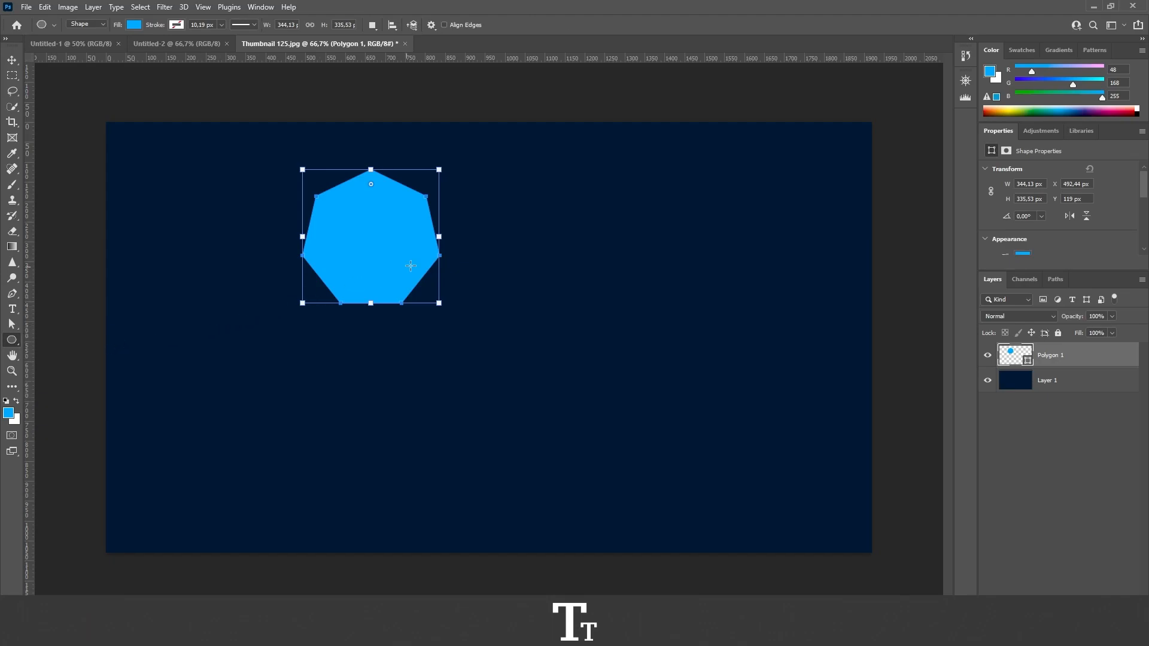
Draw a perfect blue circle right of the heptagon on layer Ellipse 1
drag(569, 199, 618, 261)
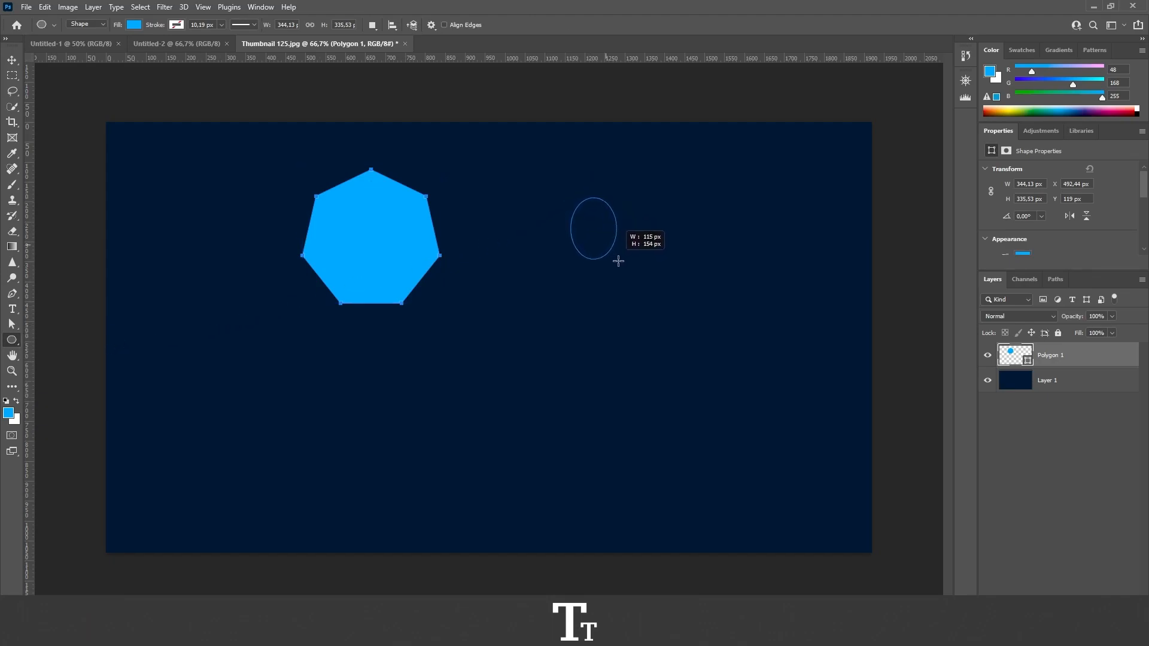
drag(617, 261, 701, 358)
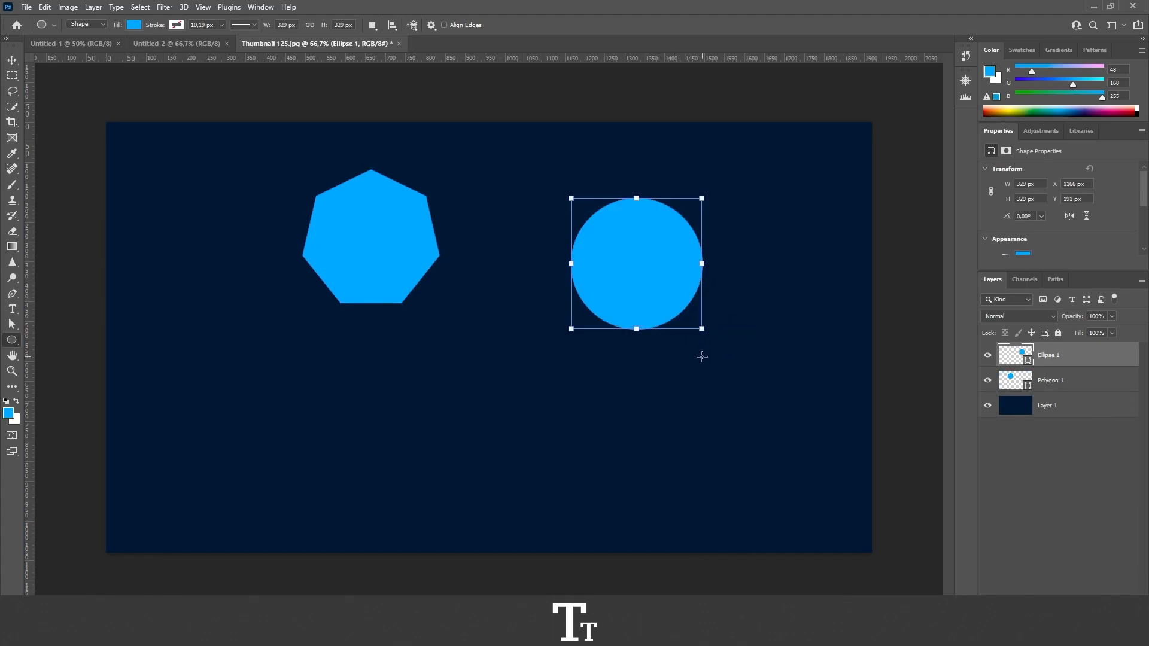
click(12, 60)
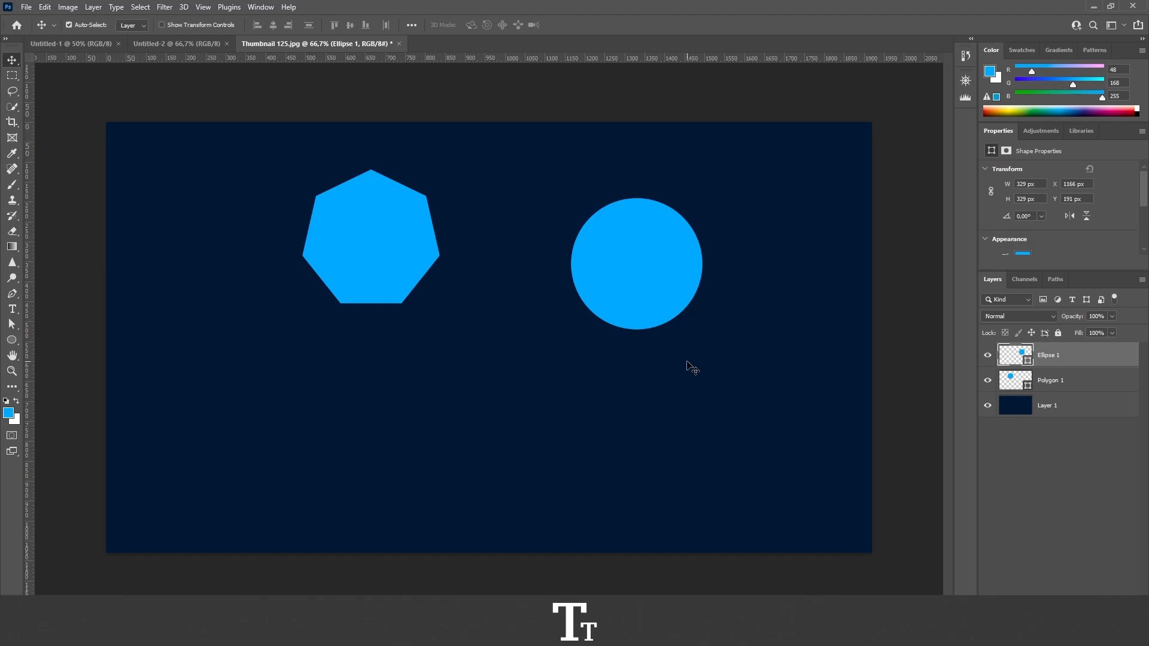